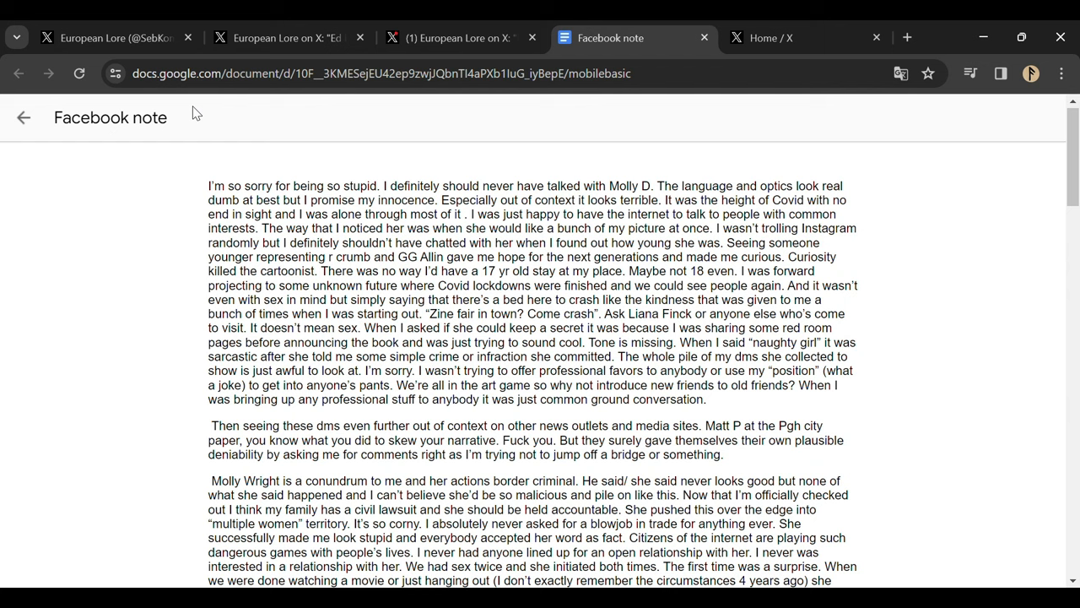
# - Switch from the Google Docs Facebook note to the X post announcing Ed Piskor confirmed dead
pyautogui.click(115, 37)
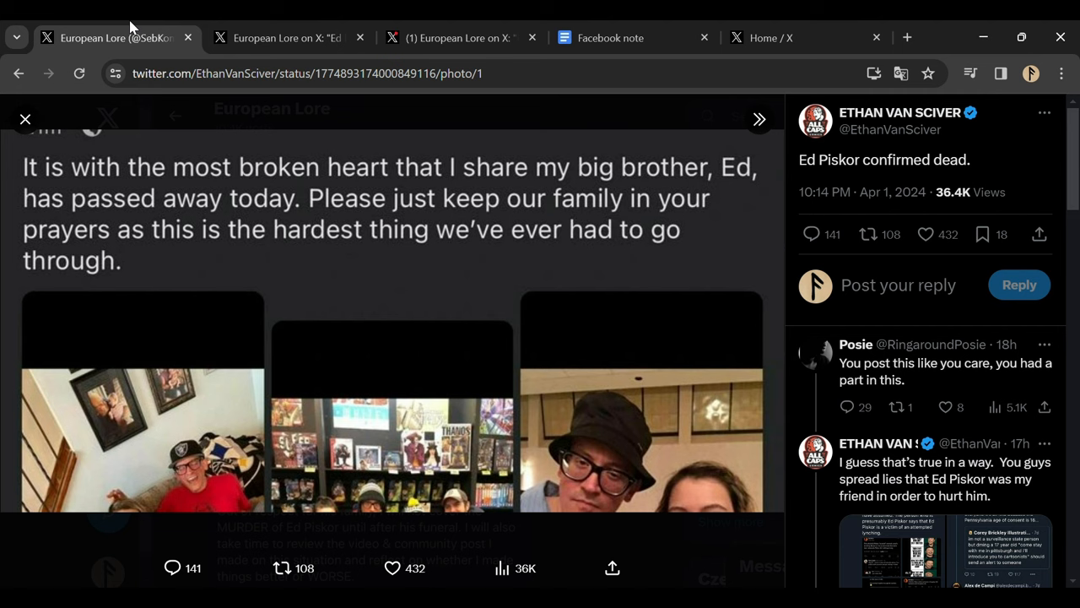
pyautogui.click(612, 38)
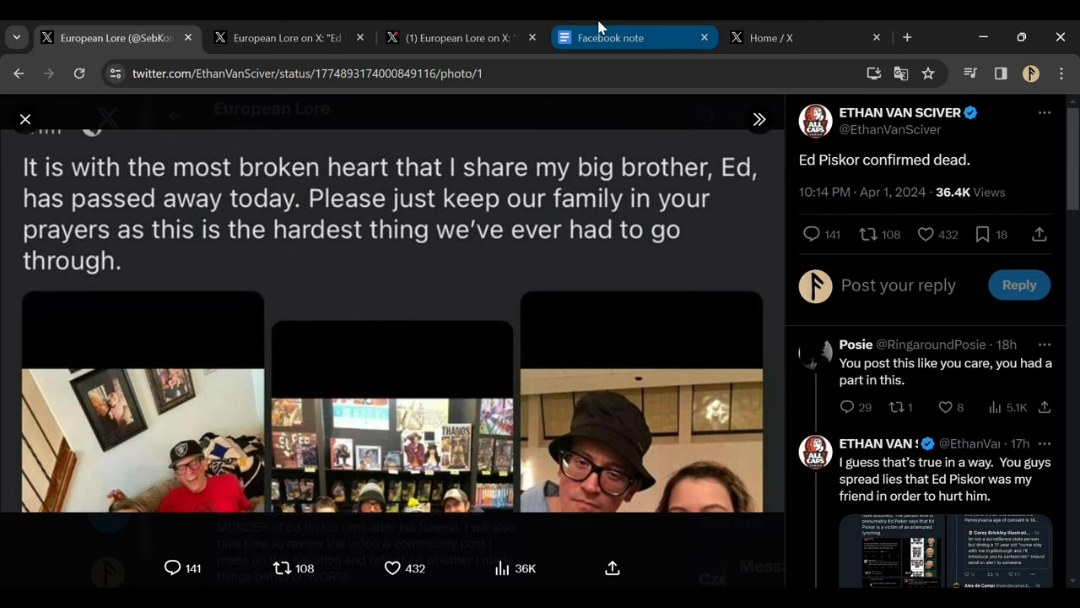
pyautogui.click(611, 37)
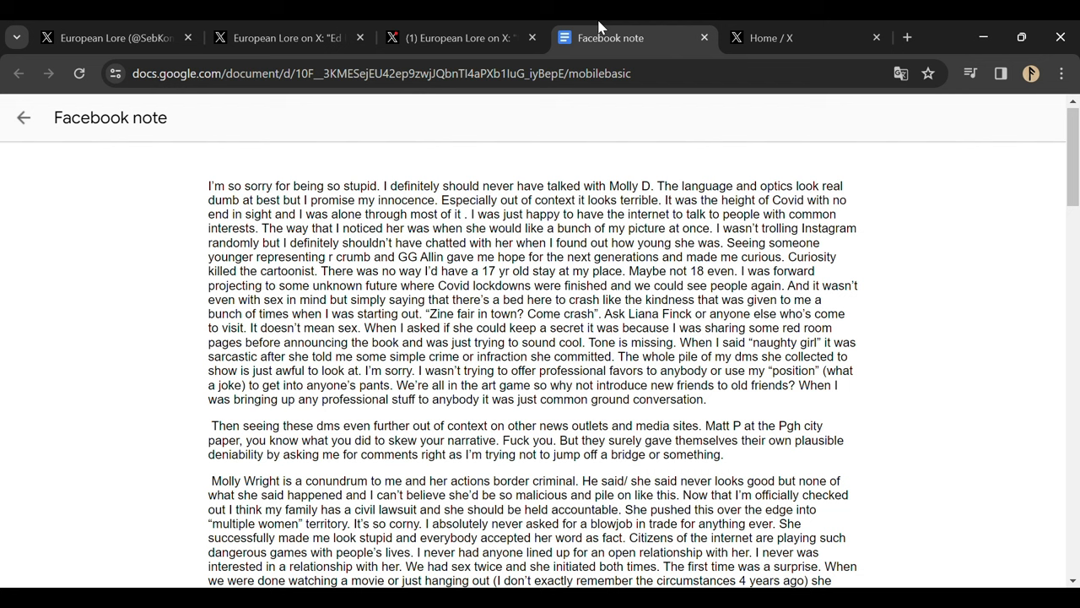
pyautogui.moveTo(660, 138)
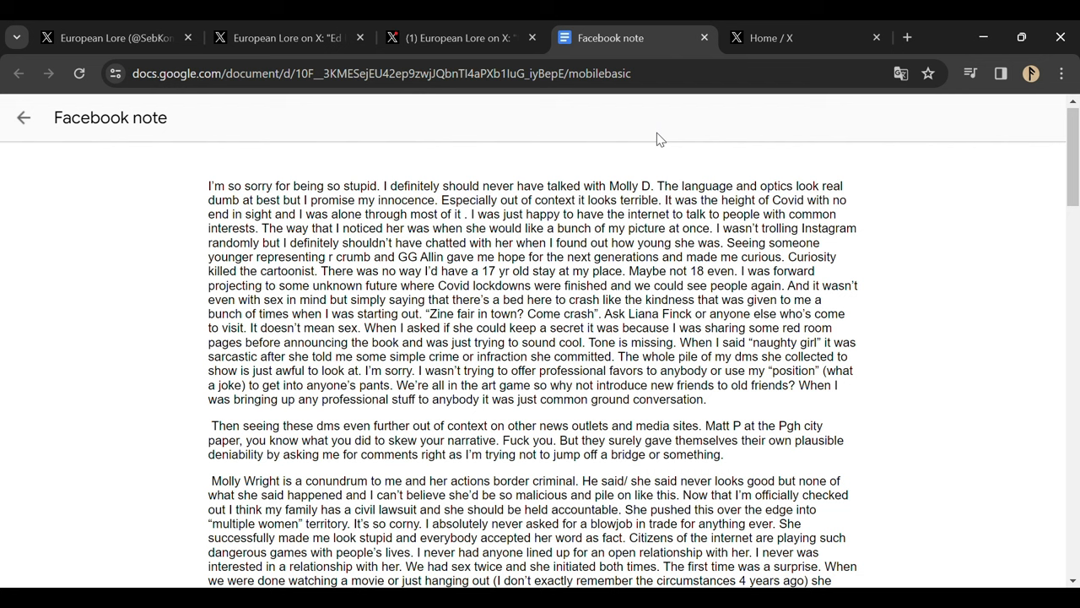
pyautogui.moveTo(1030, 197)
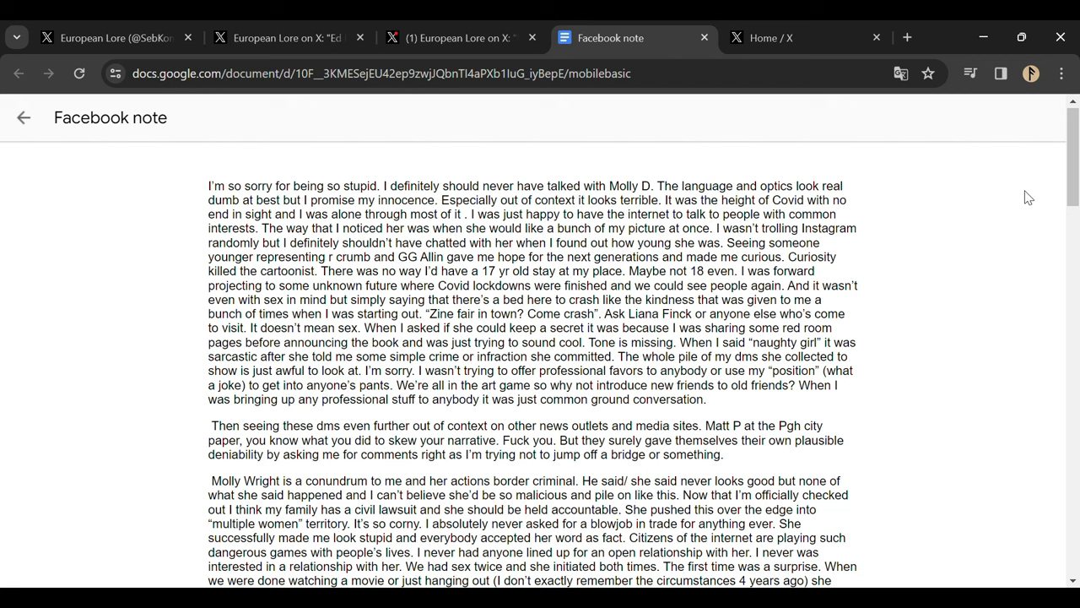
pyautogui.moveTo(1061, 189)
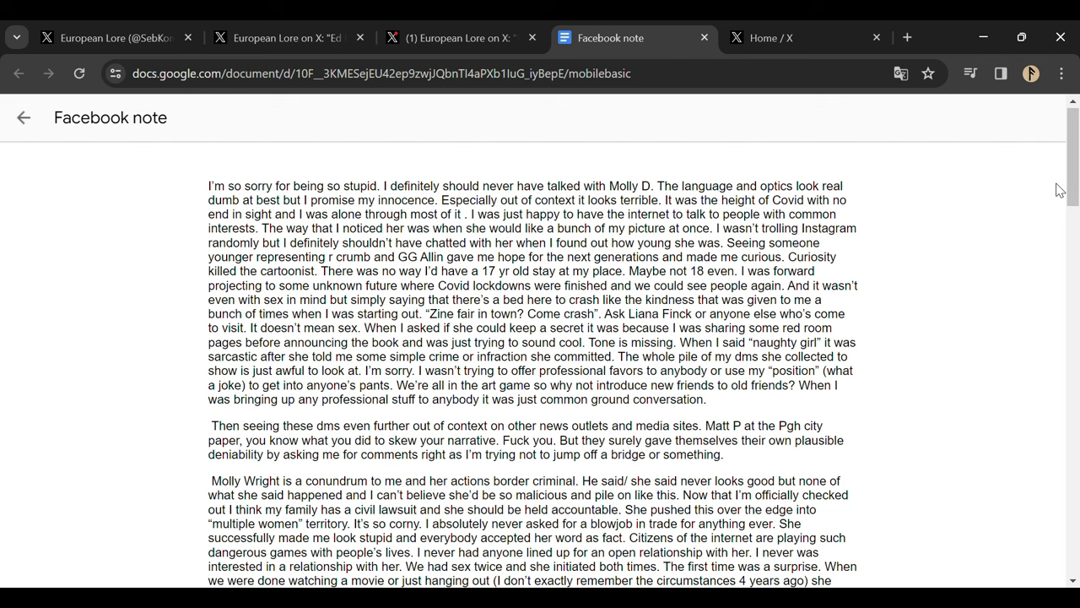
pyautogui.moveTo(905, 199)
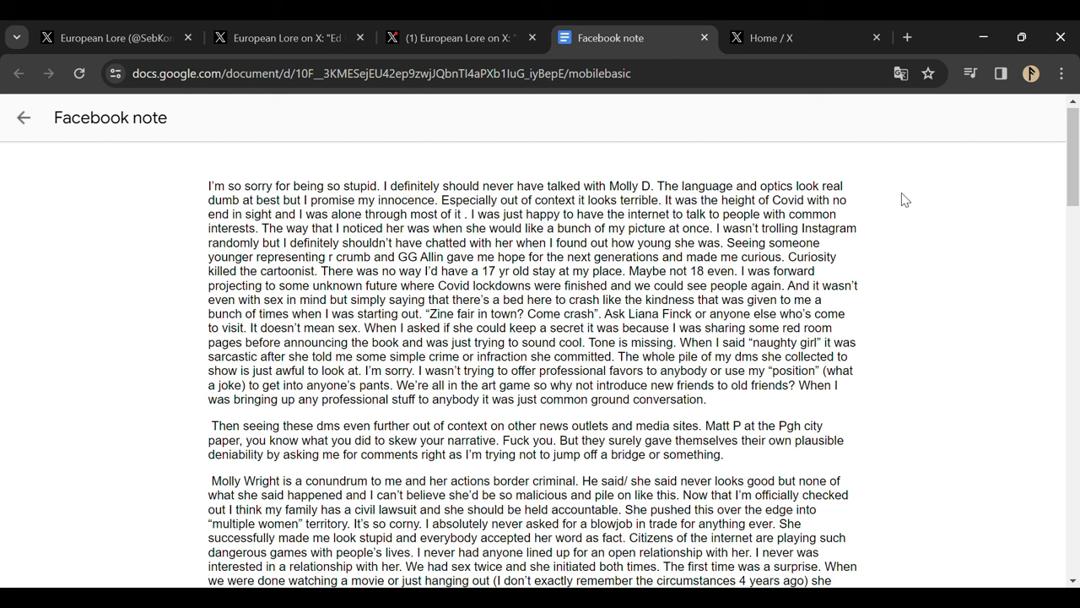
pyautogui.moveTo(734, 174)
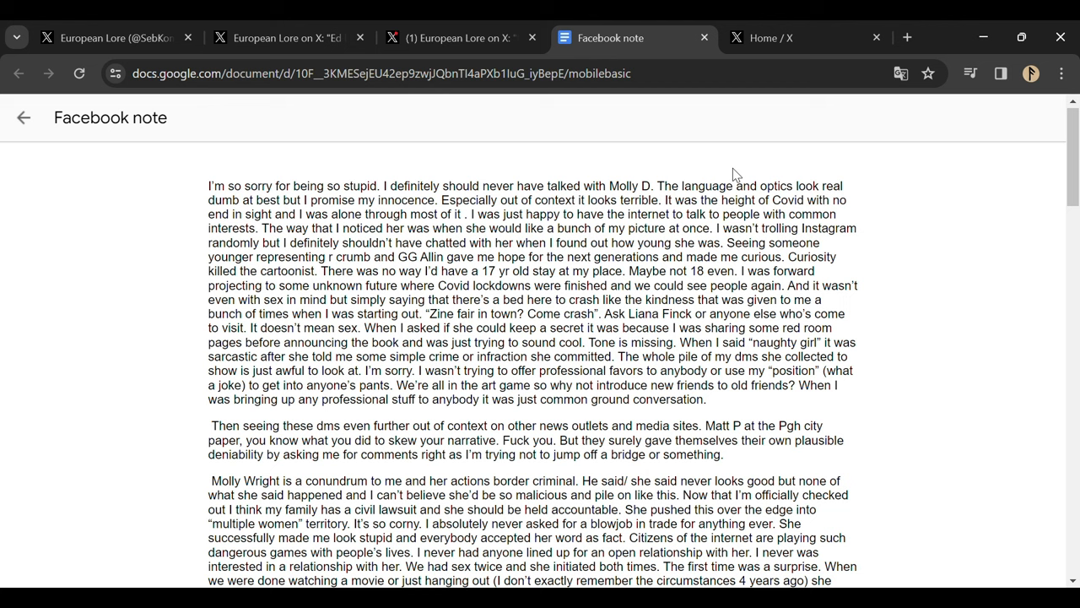
pyautogui.click(115, 38)
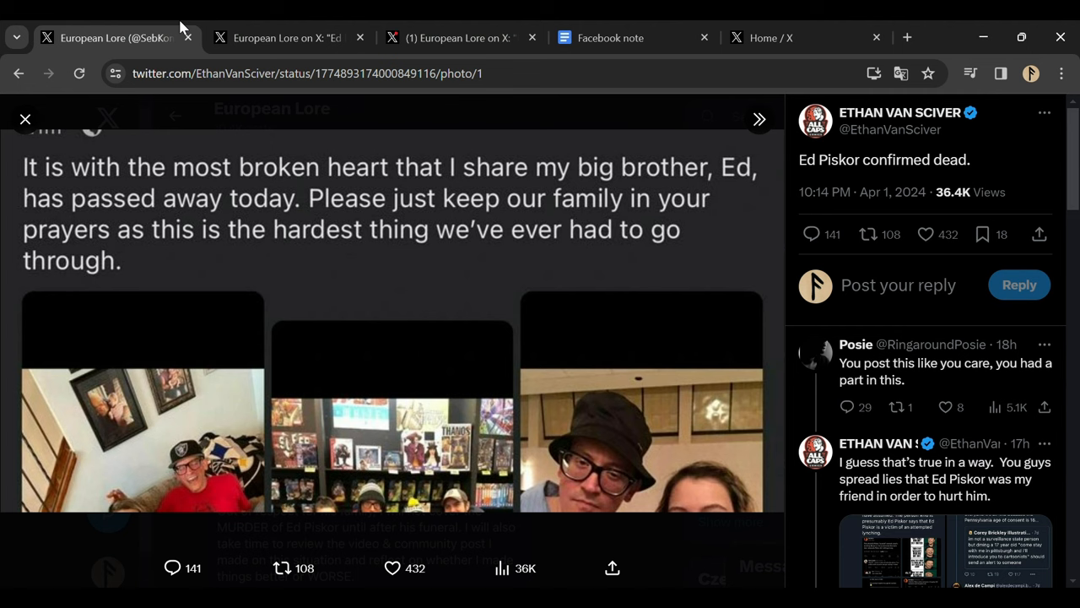
# - Read European Lore's post and jimruggart's quoted statement about ending work with Ed Piskor
pyautogui.click(287, 37)
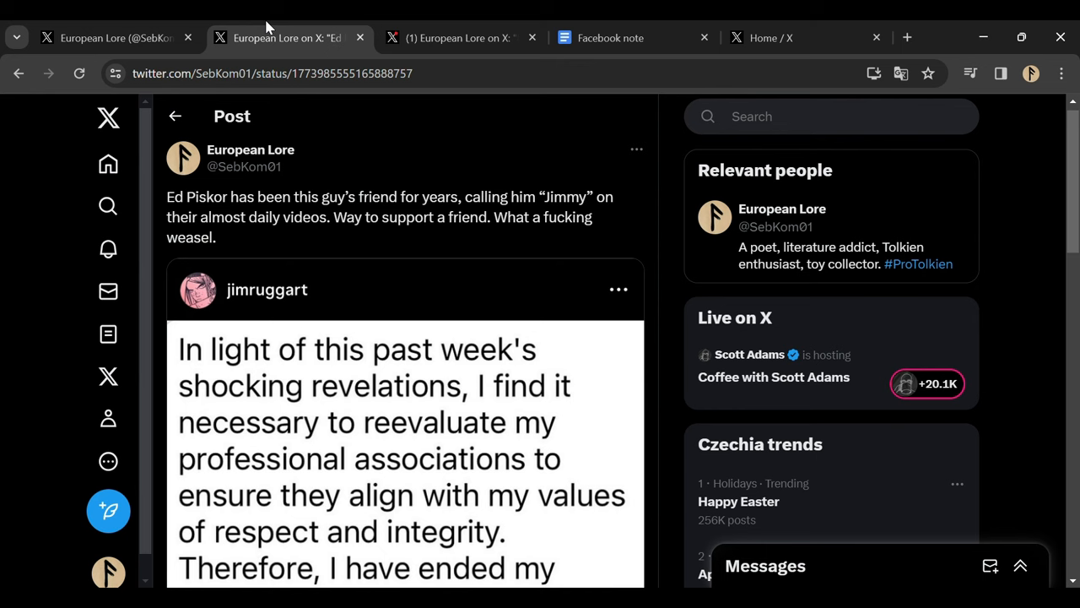
pyautogui.scroll(-3)
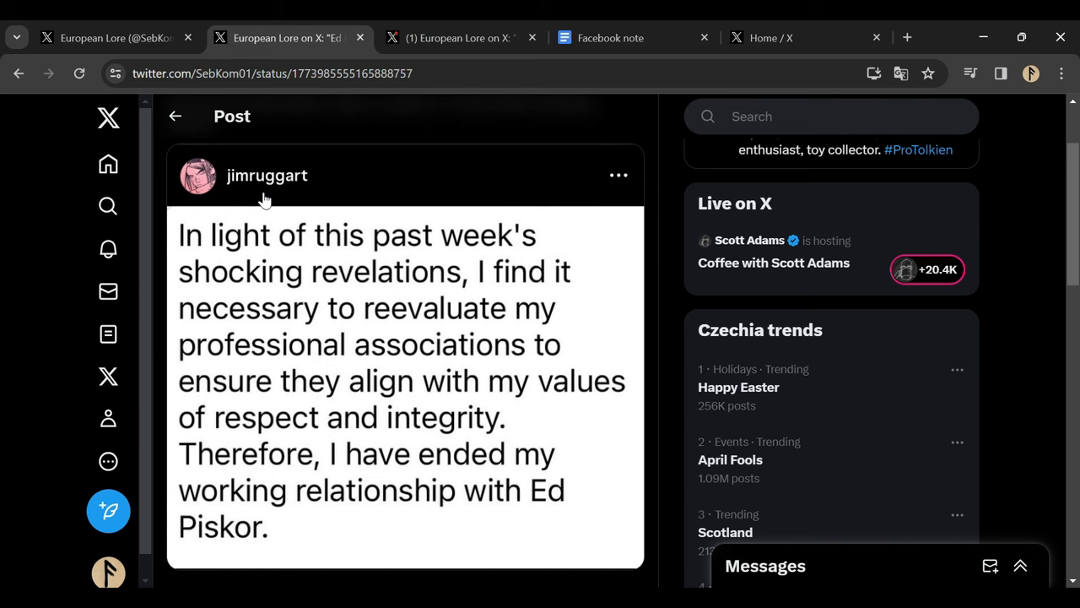
pyautogui.moveTo(480, 199)
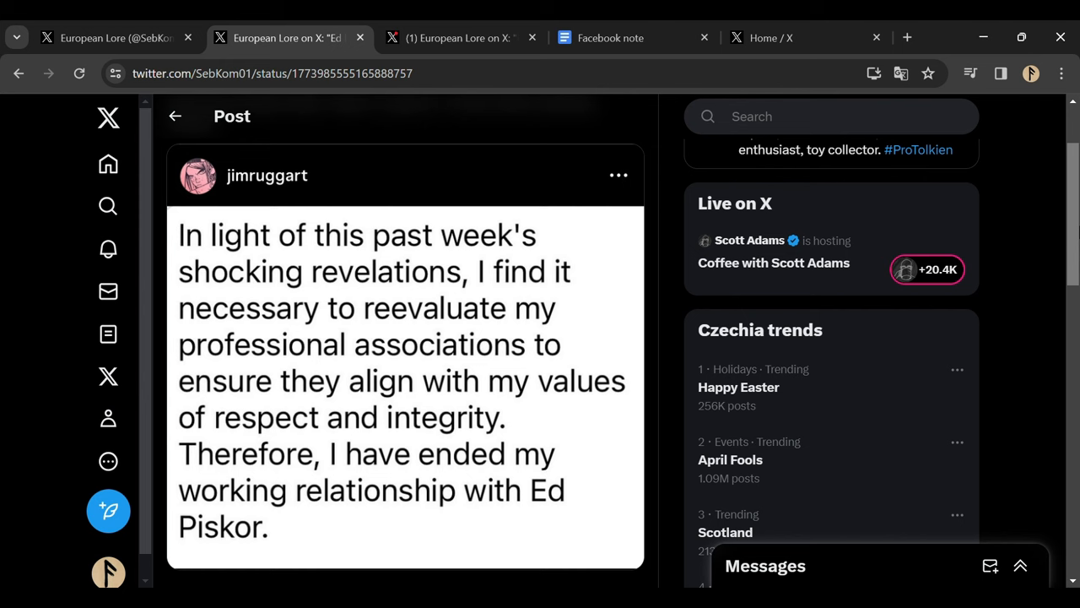
pyautogui.moveTo(465, 439)
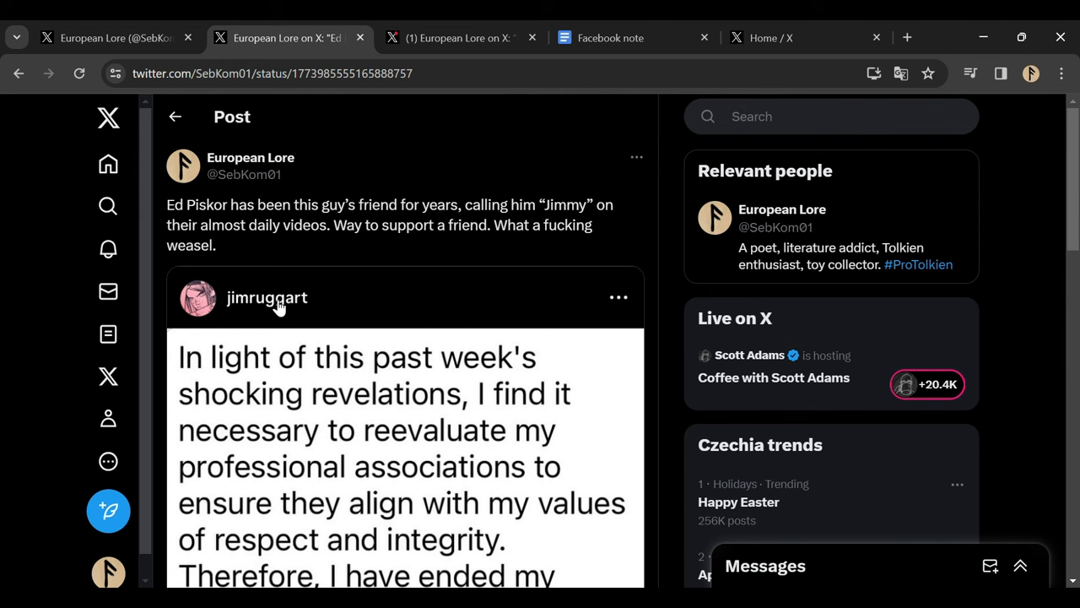
pyautogui.moveTo(382, 253)
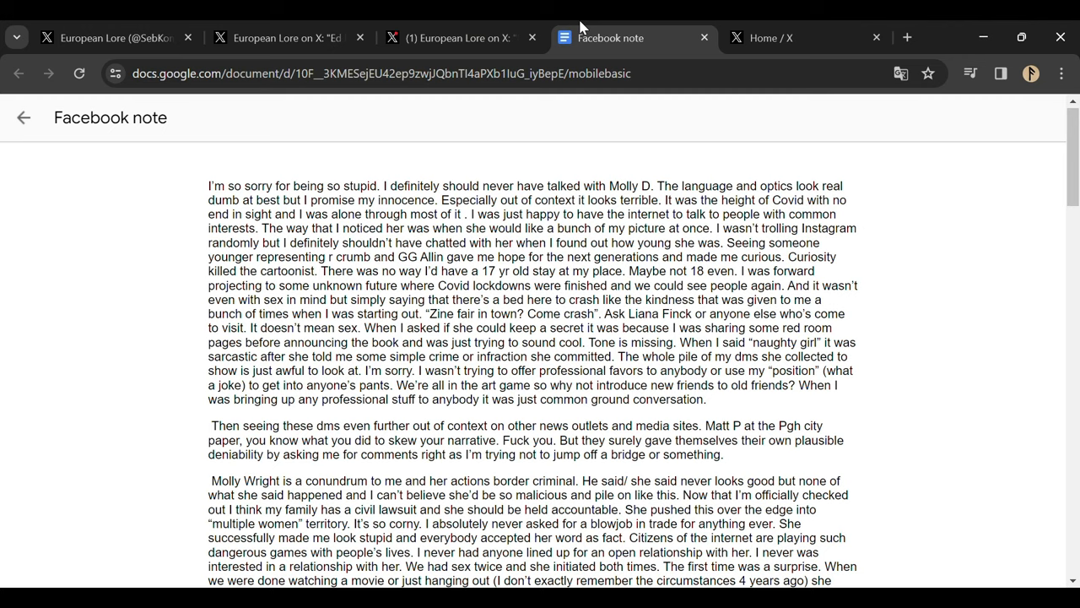
pyautogui.click(456, 37)
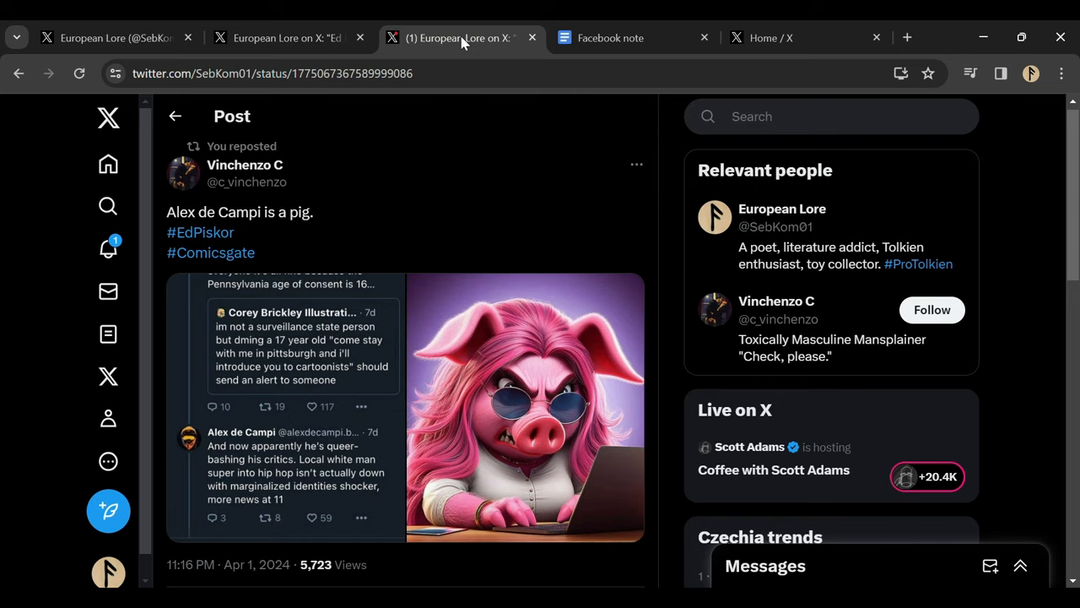
pyautogui.click(523, 406)
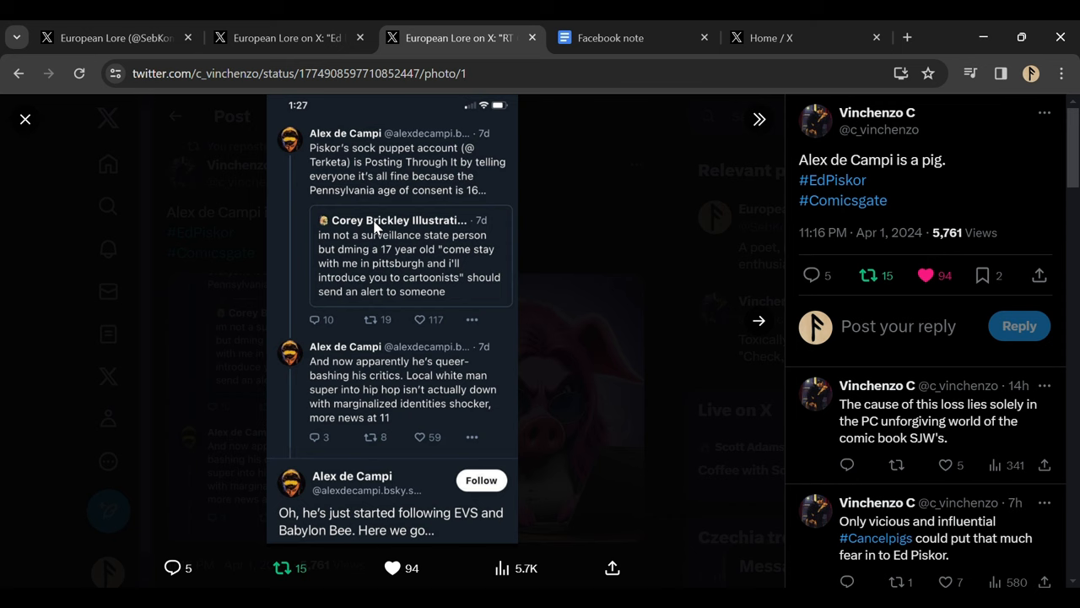
pyautogui.click(114, 37)
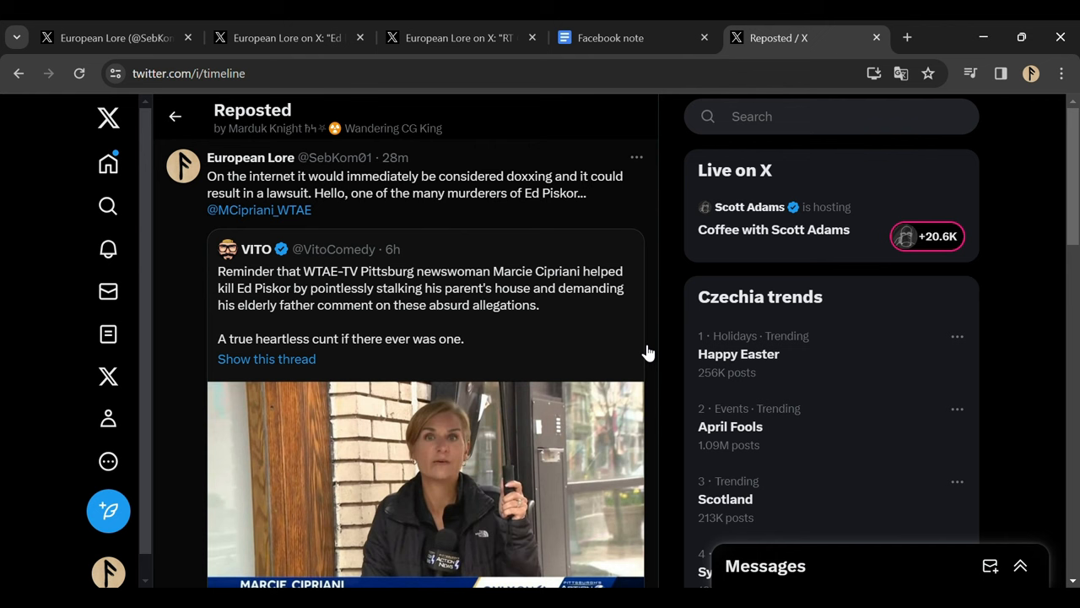
pyautogui.scroll(-3)
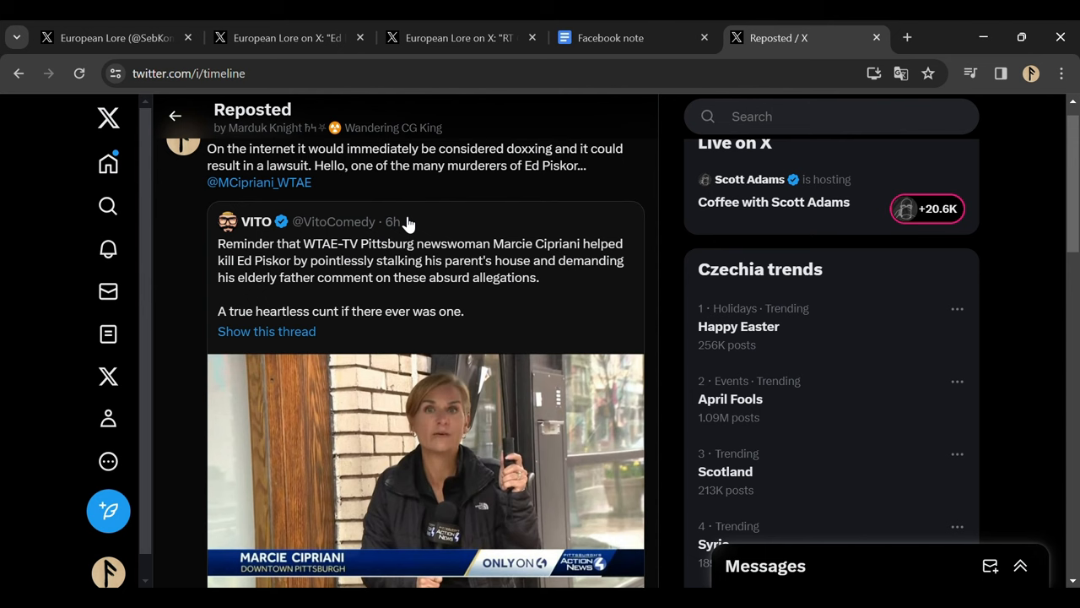
pyautogui.moveTo(540, 410)
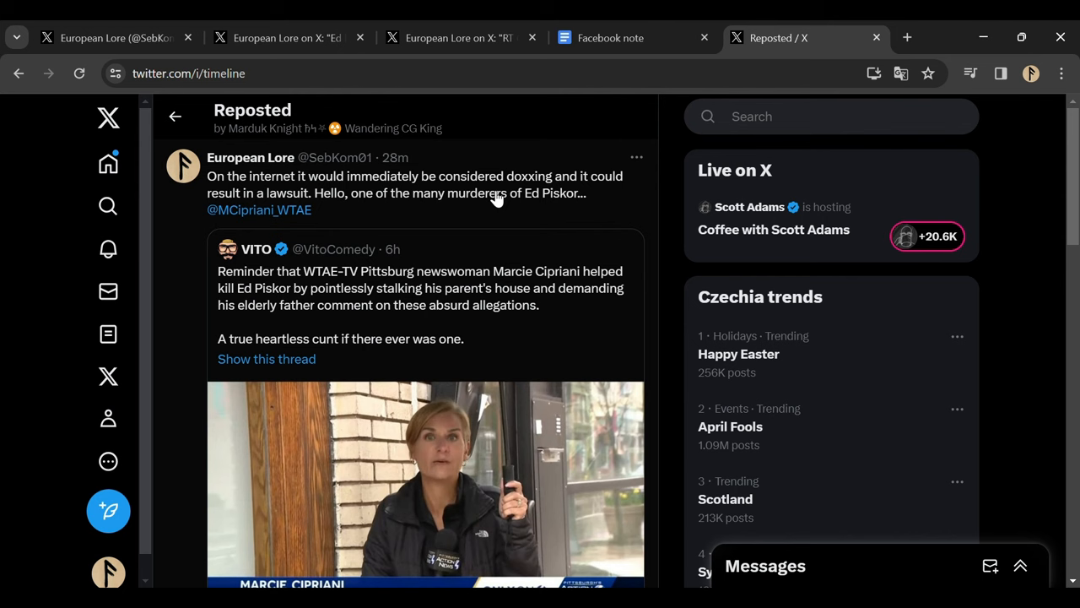
pyautogui.moveTo(566, 213)
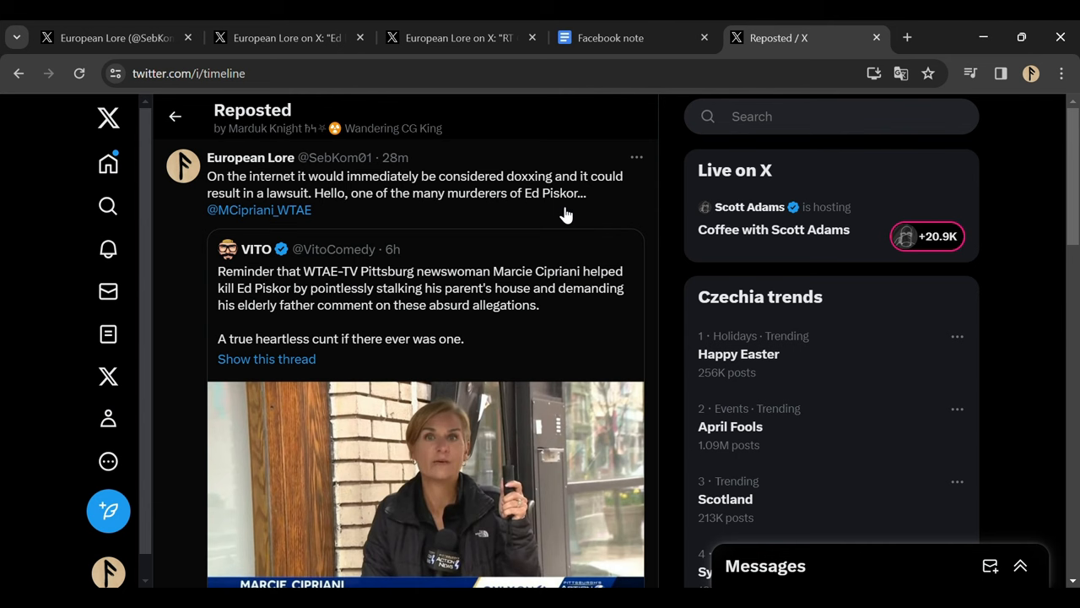
pyautogui.moveTo(561, 143)
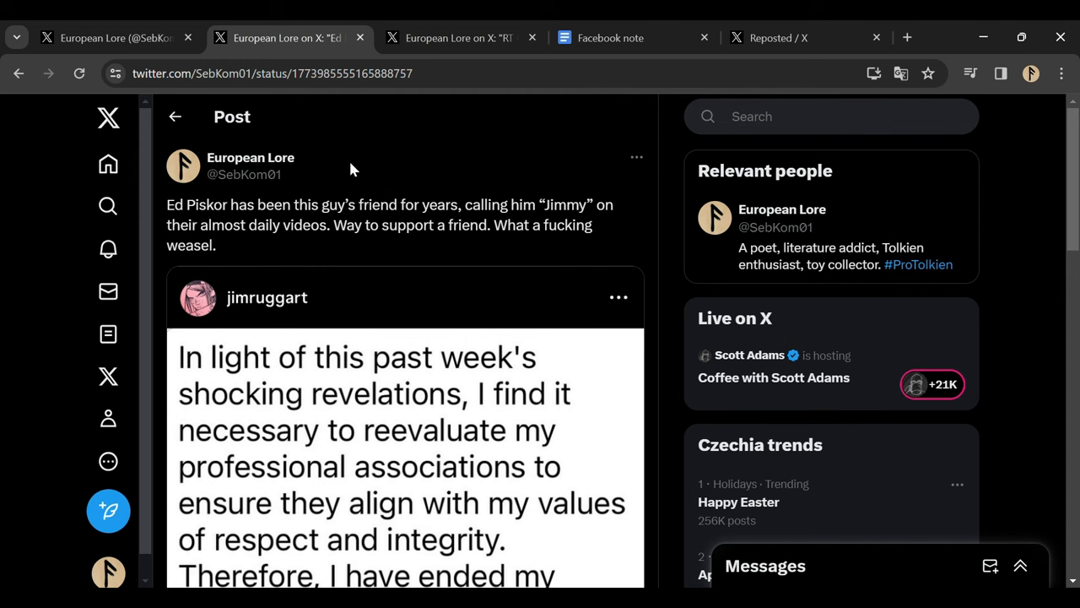
pyautogui.moveTo(351, 174)
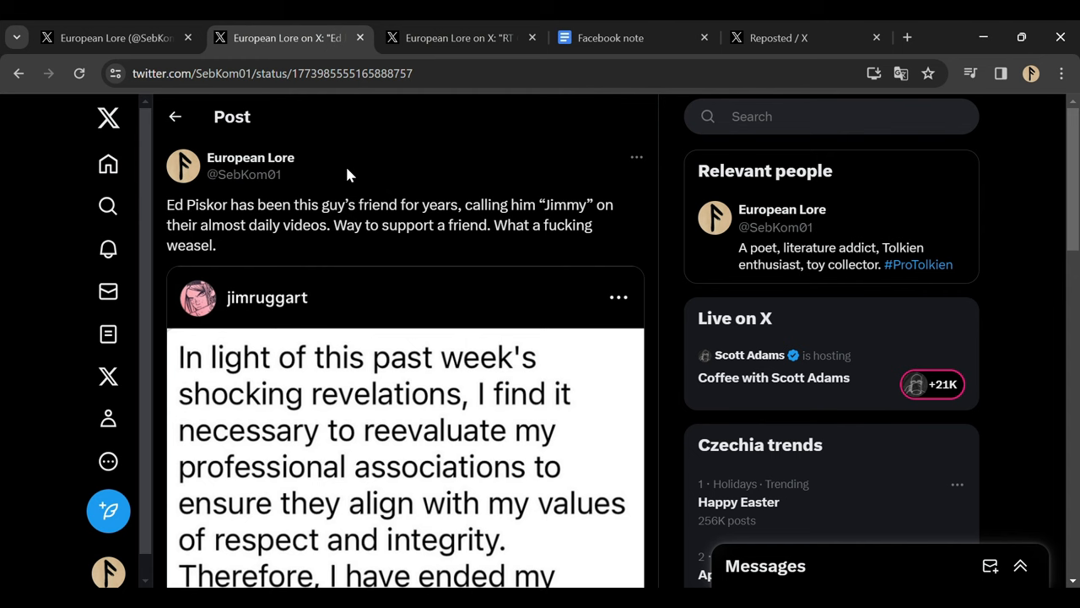